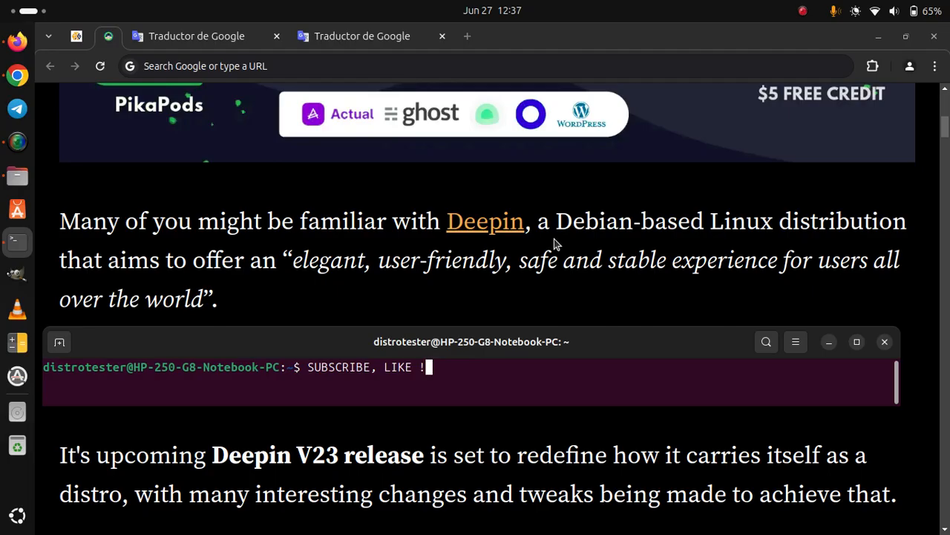
scroll("down", 3)
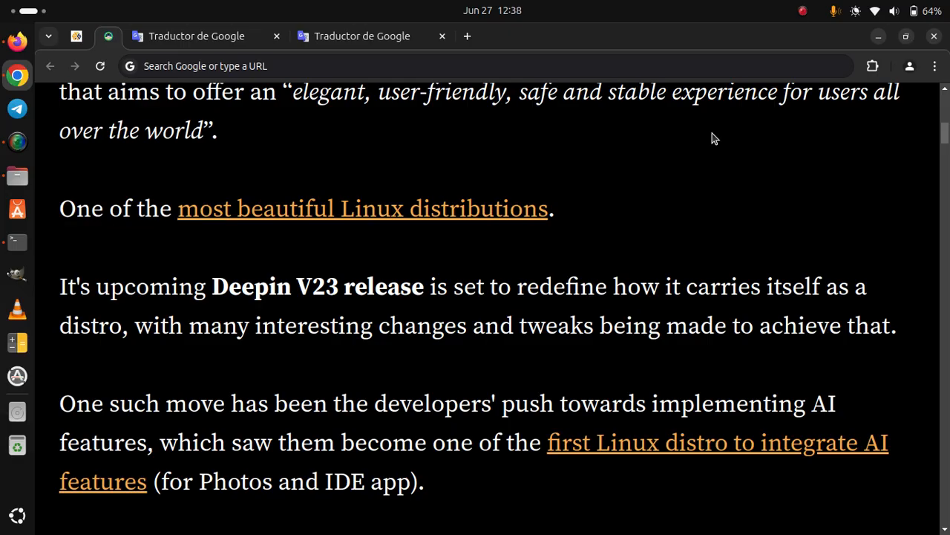
mouse_move(615, 299)
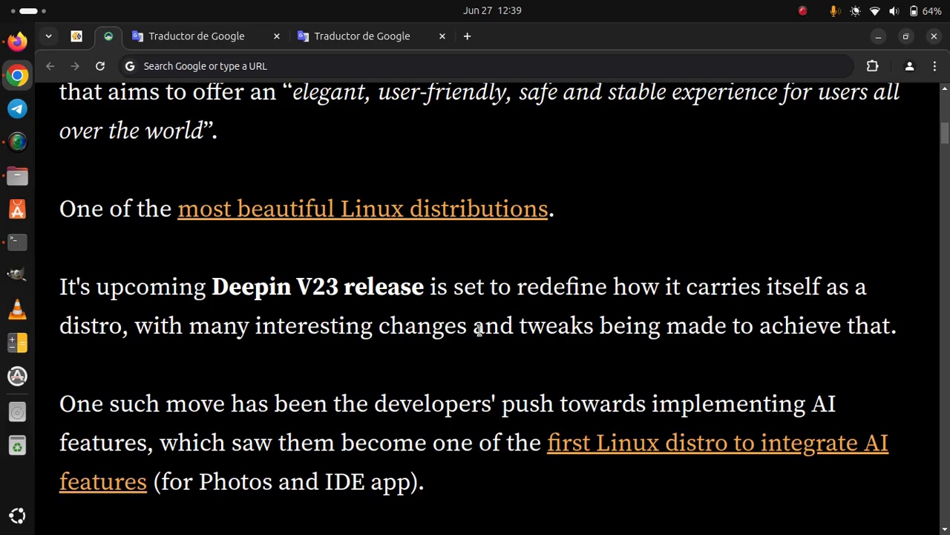
scroll("down", 3)
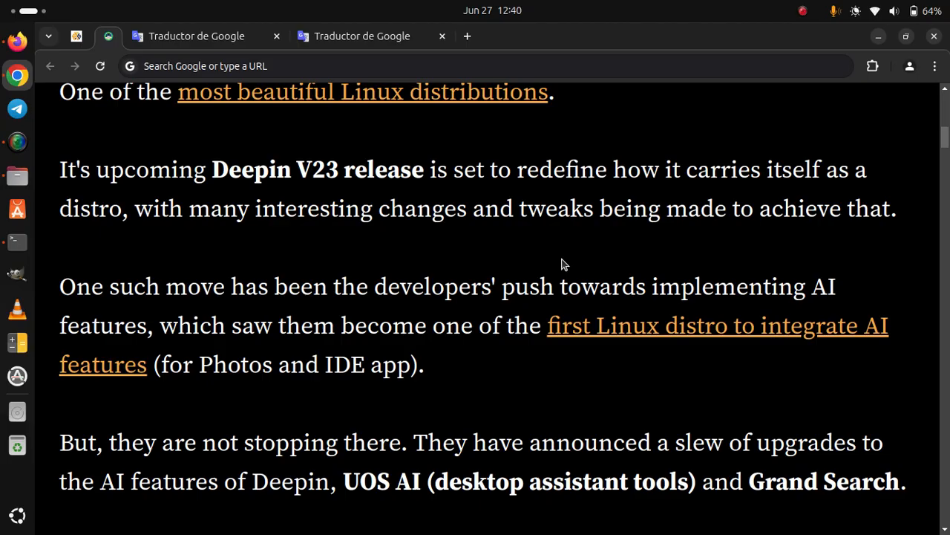
scroll("down", 3)
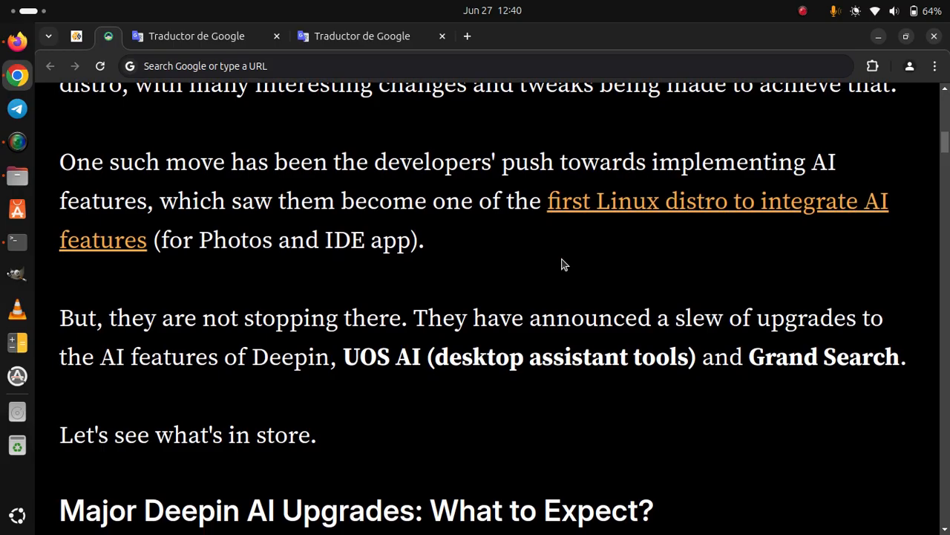
scroll("down", 3)
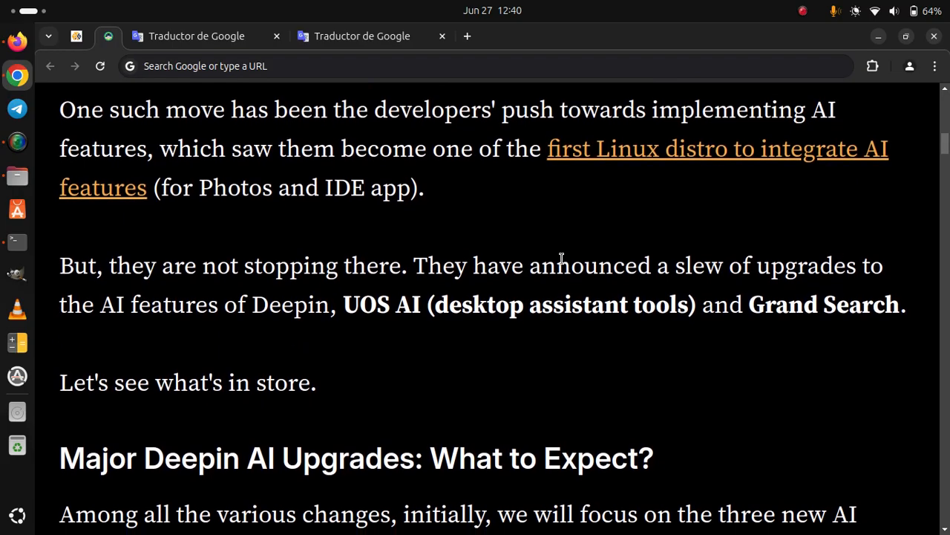
scroll("down", 3)
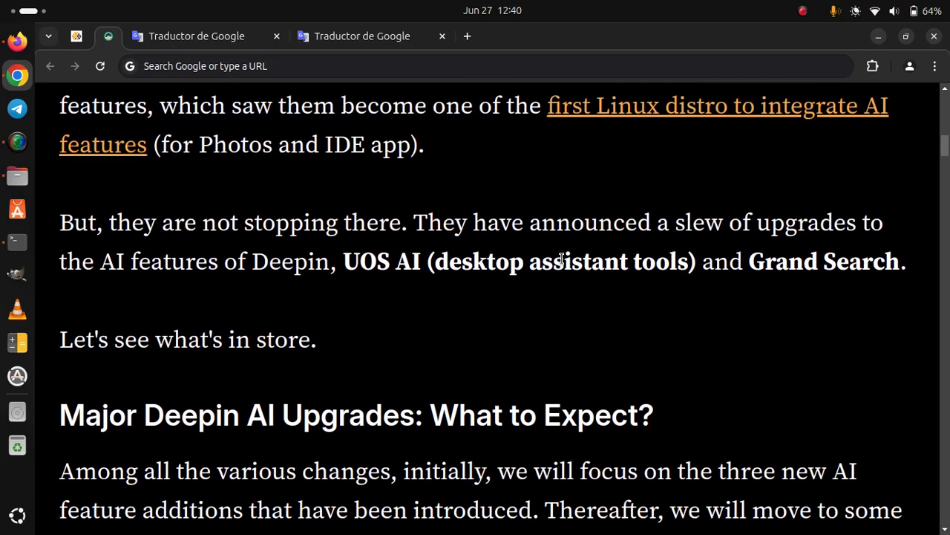
scroll("down", 3)
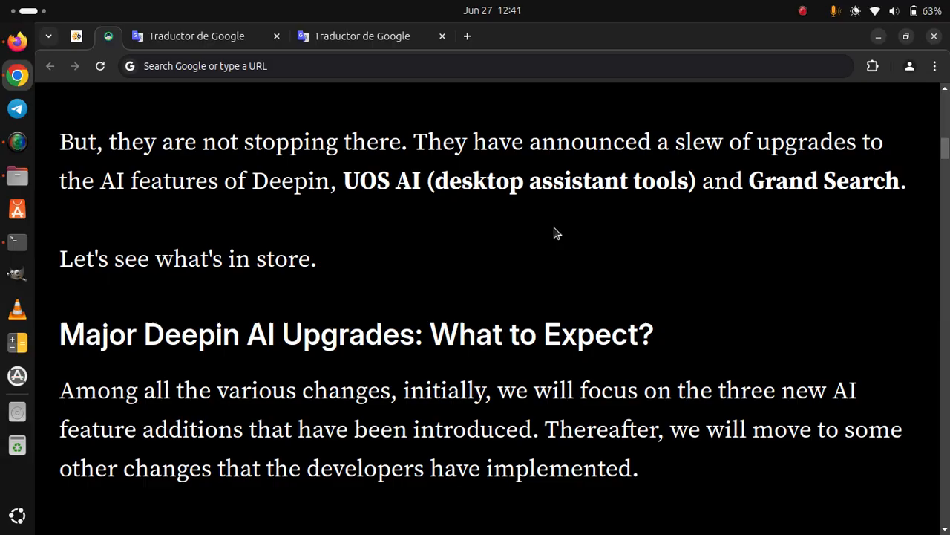
scroll("down", 3)
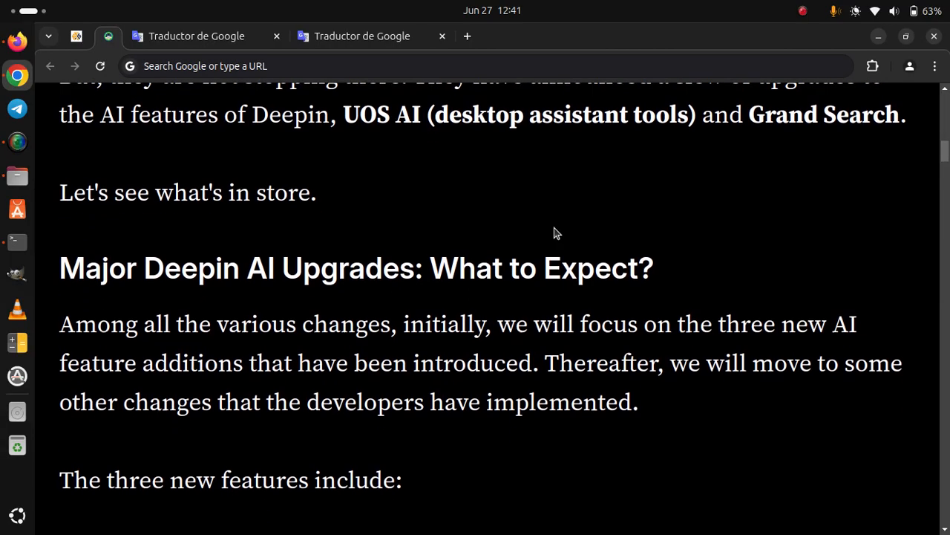
scroll("down", 3)
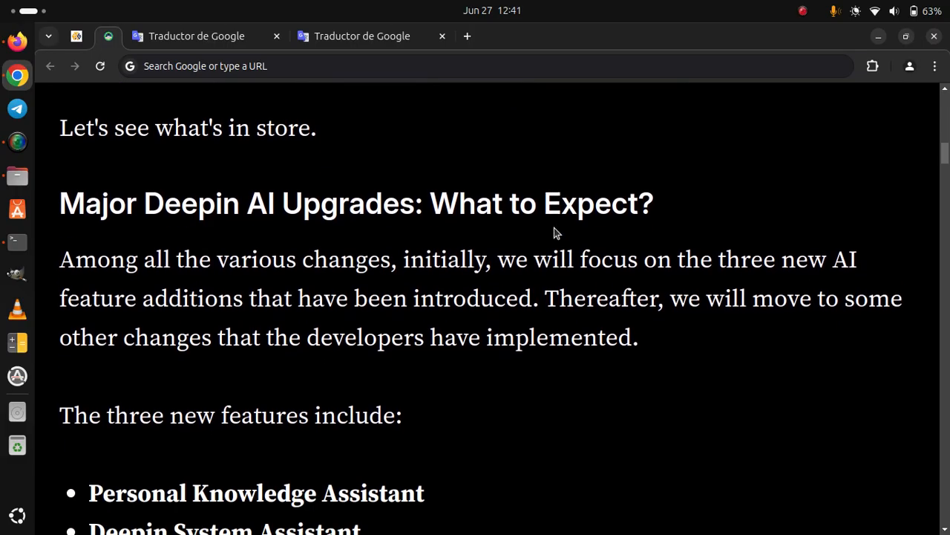
scroll("down", 3)
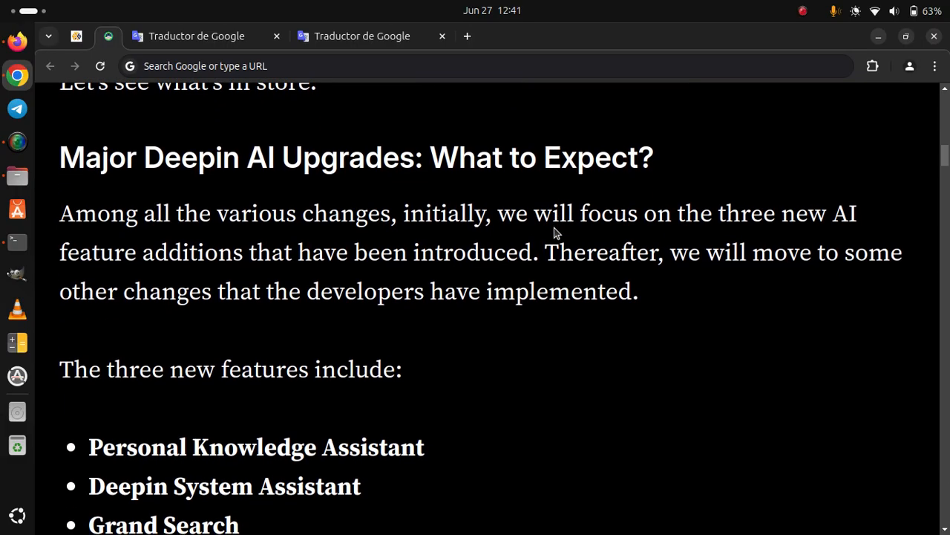
scroll("down", 3)
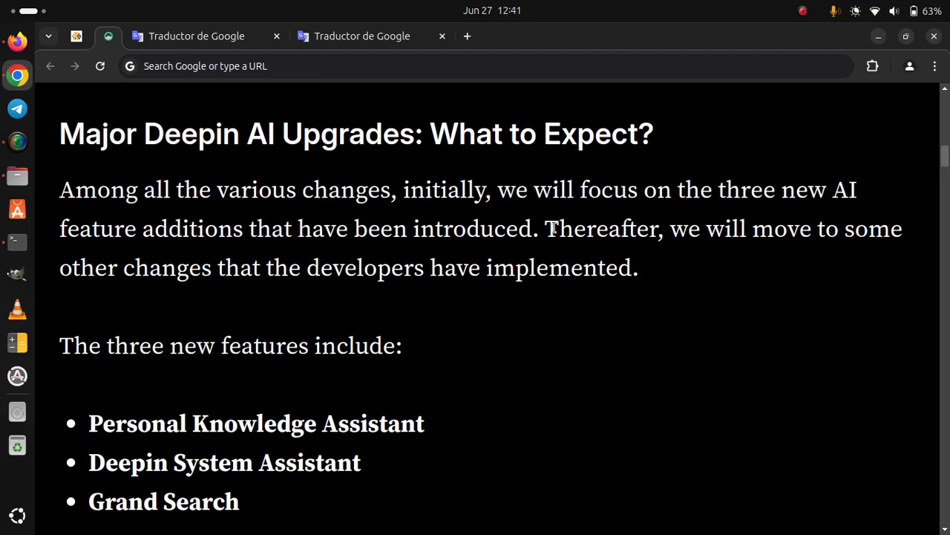
scroll("down", 3)
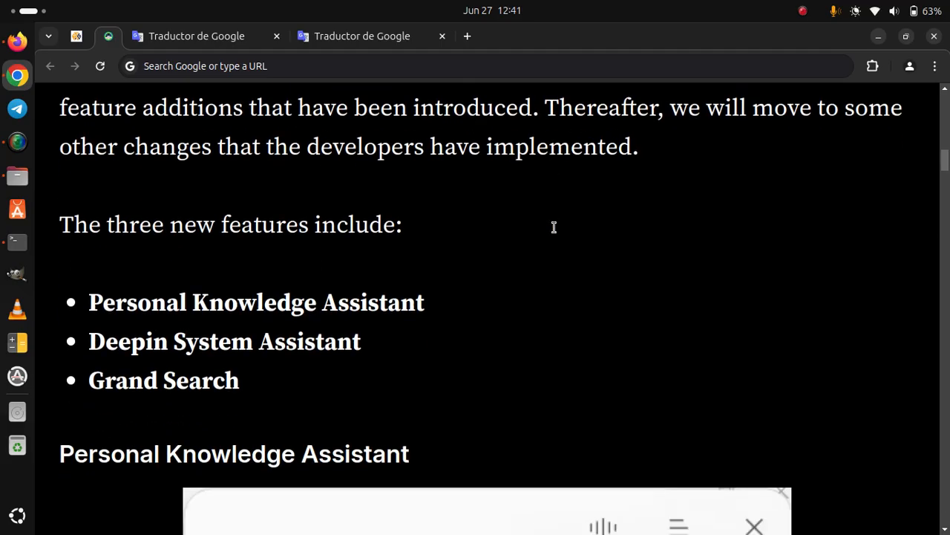
scroll("down", 3)
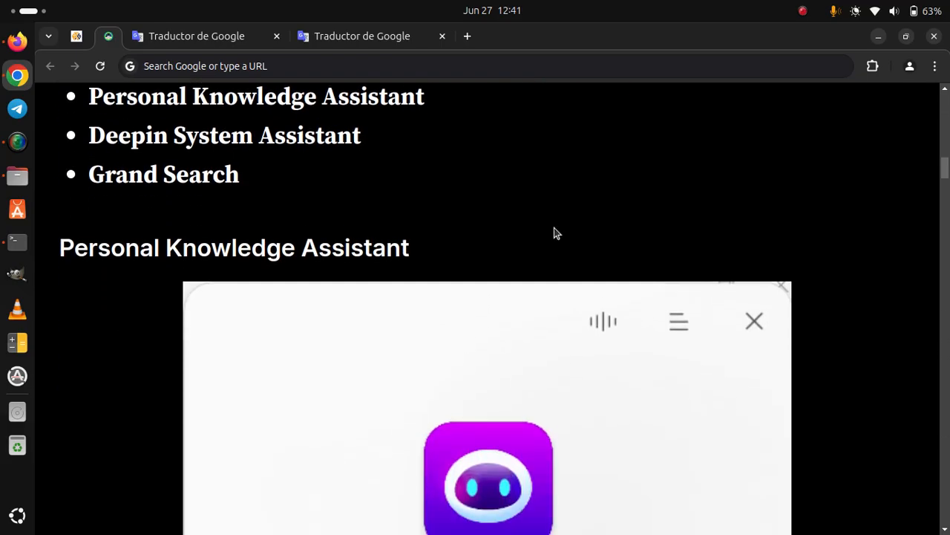
scroll("down", 3)
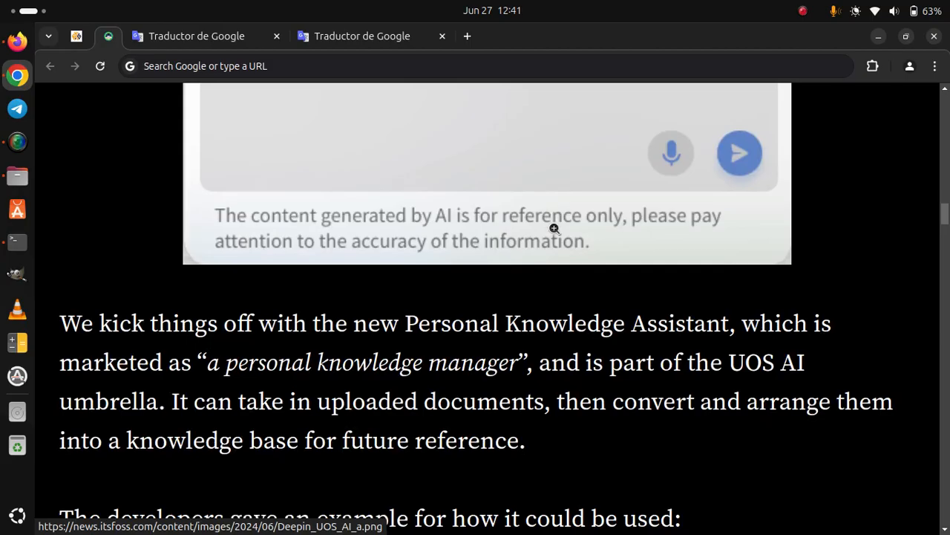
scroll("down", 3)
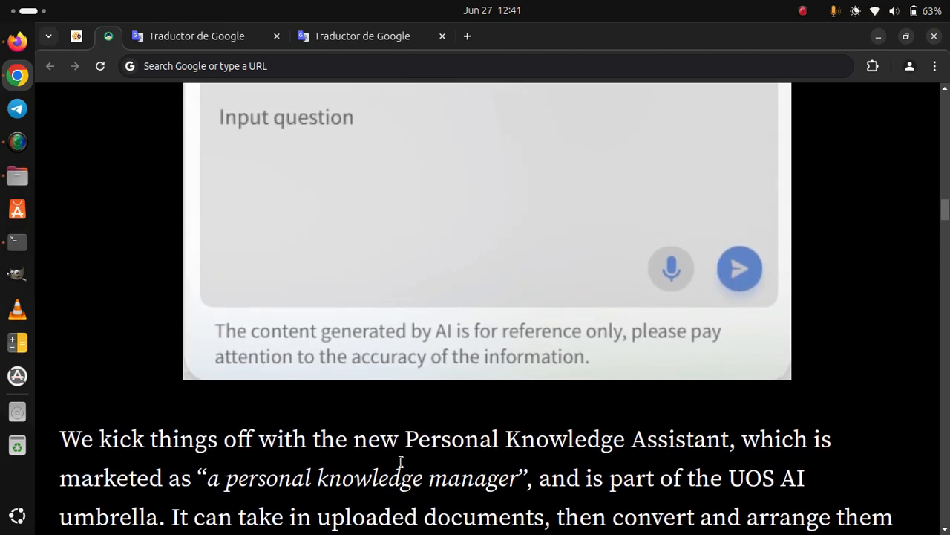
scroll("down", 3)
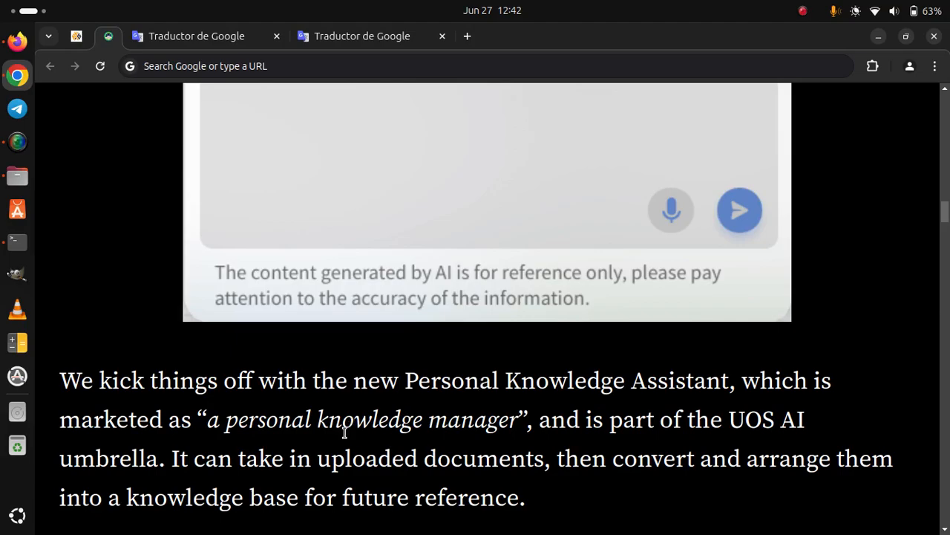
mouse_move(347, 487)
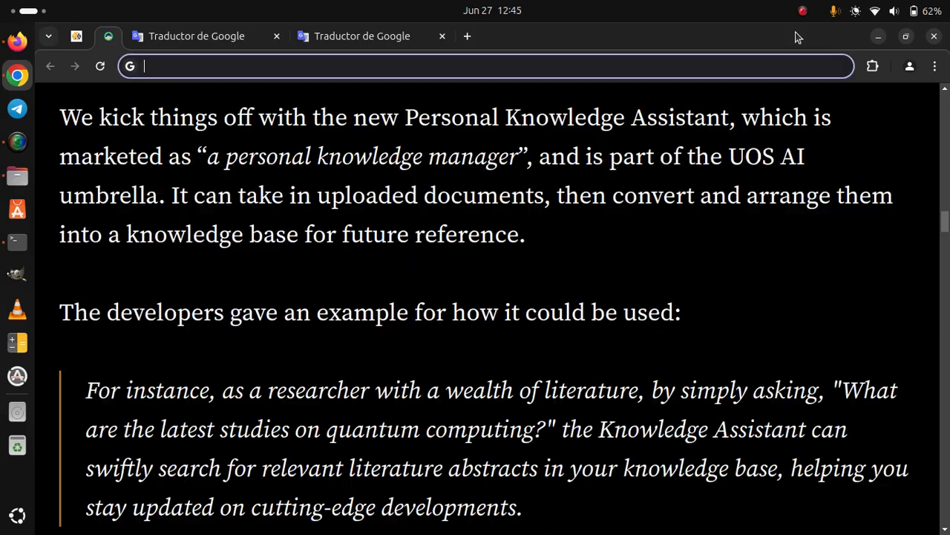
mouse_move(648, 253)
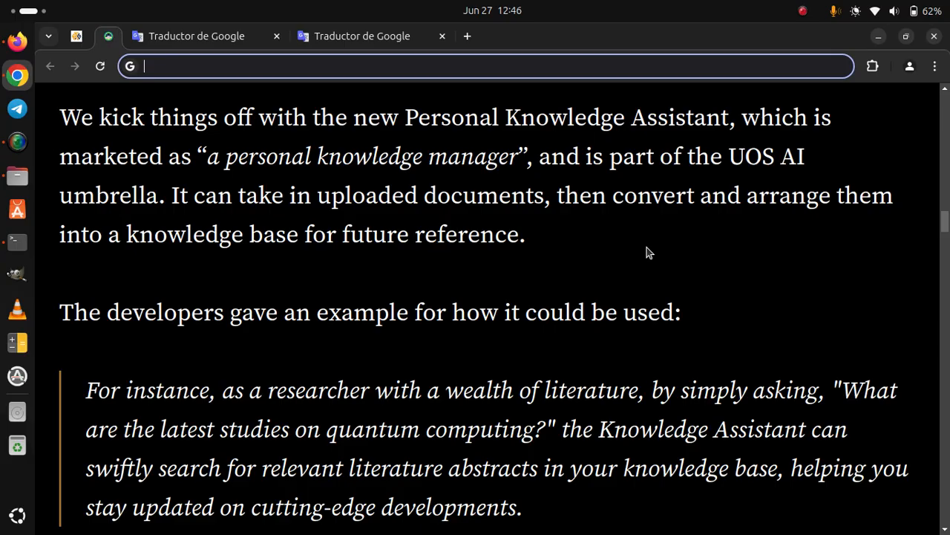
scroll("down", 3)
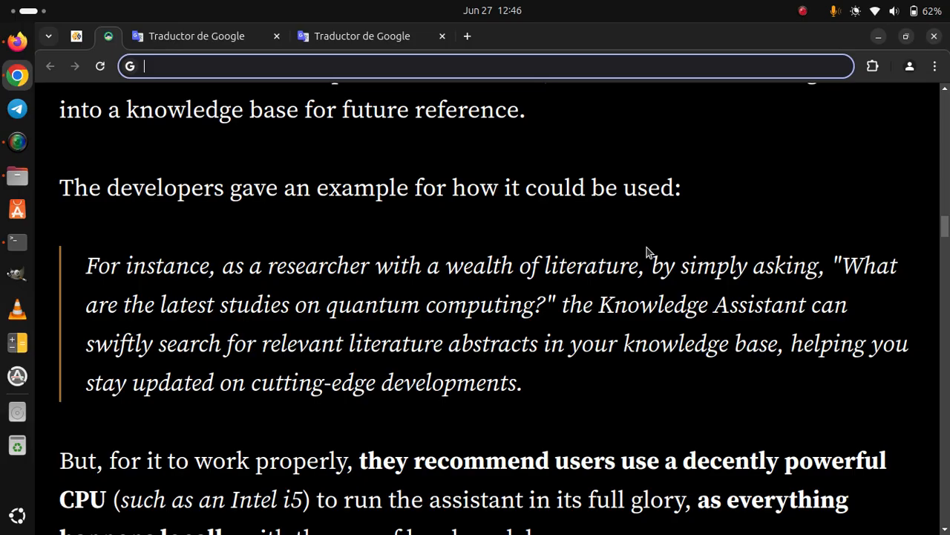
scroll("down", 3)
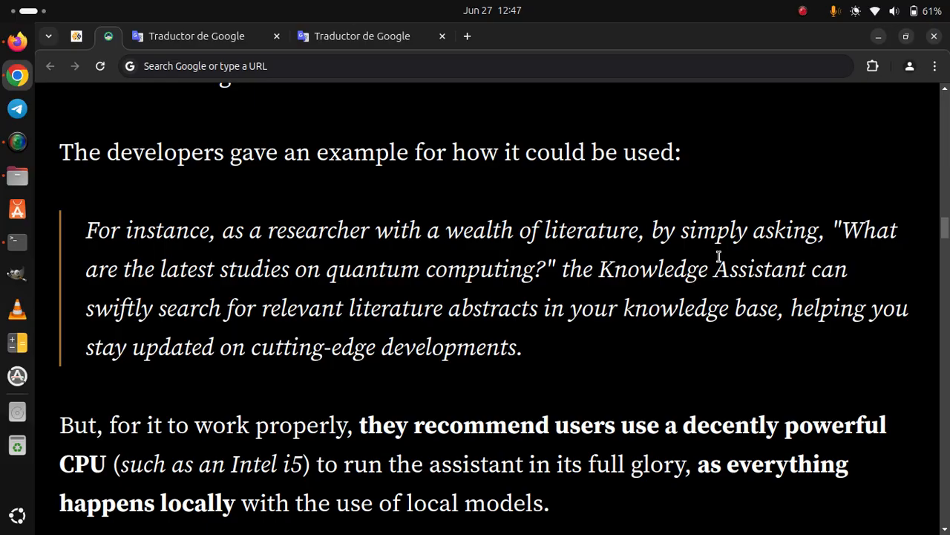
scroll("down", 3)
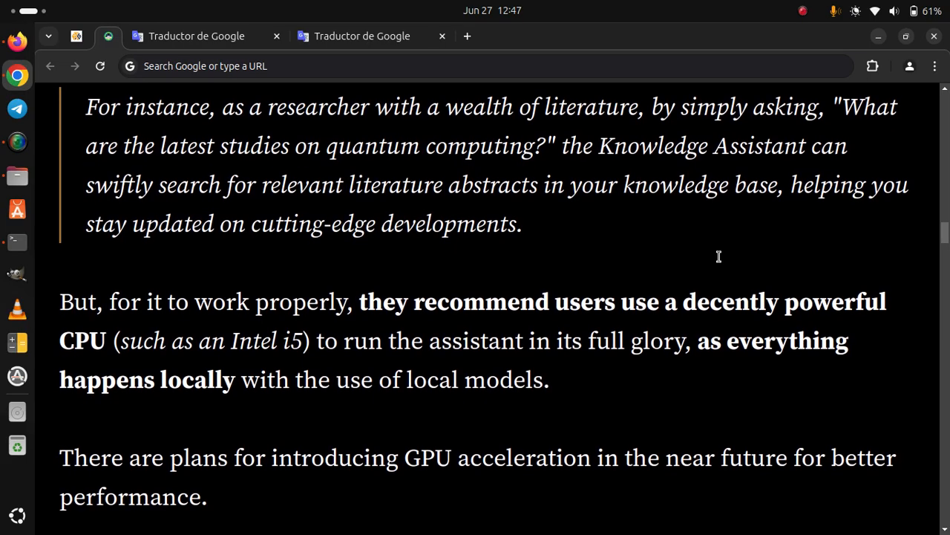
scroll("down", 3)
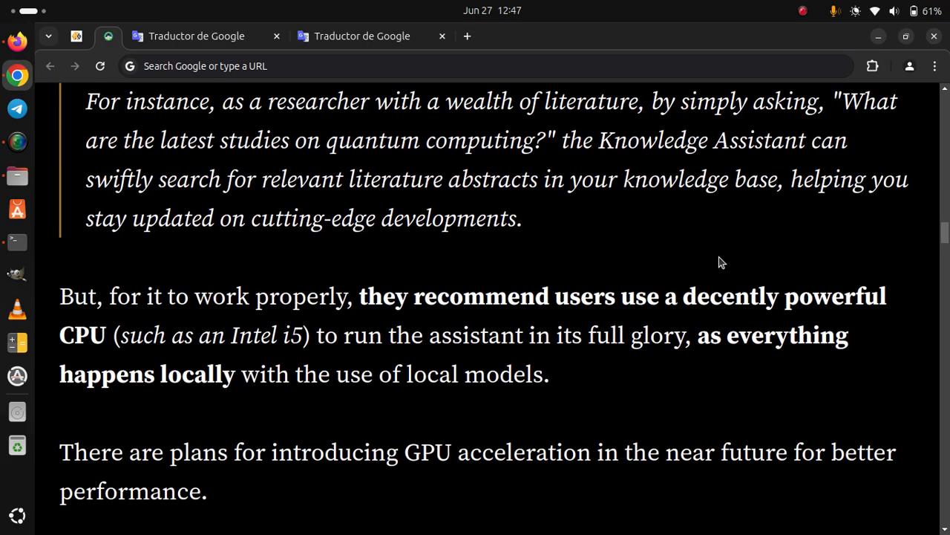
scroll("down", 3)
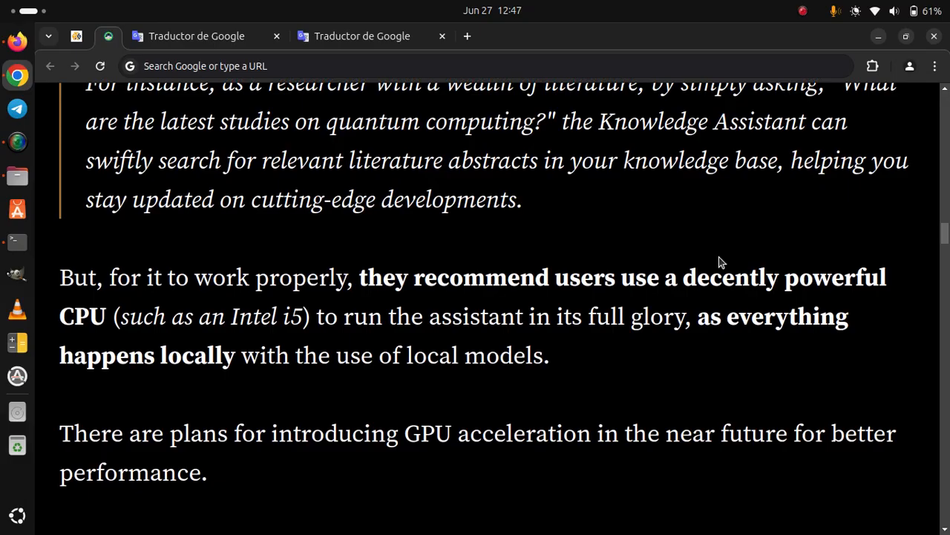
scroll("down", 3)
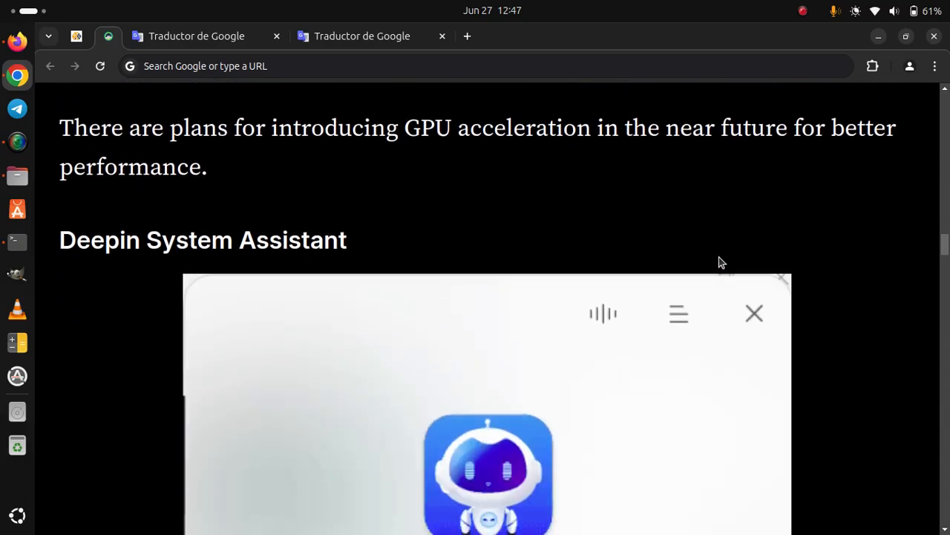
scroll("down", 3)
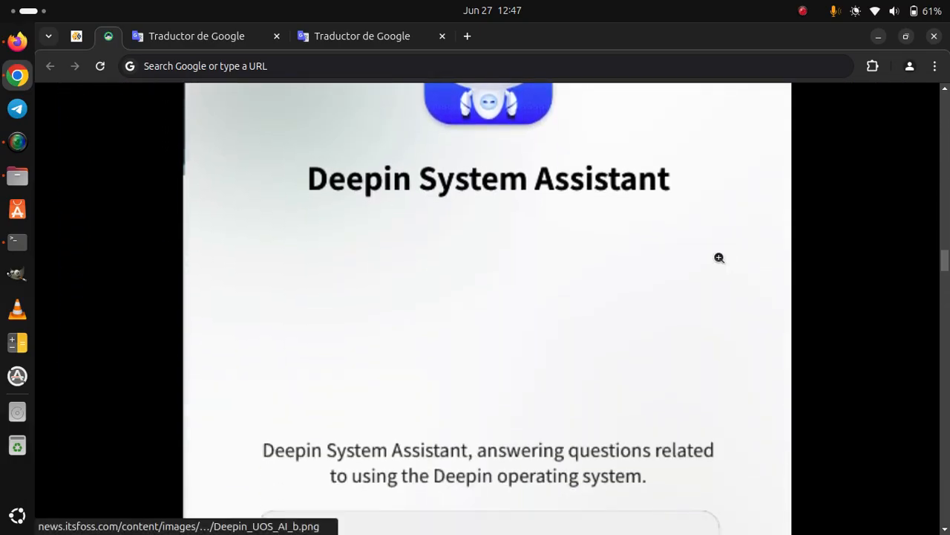
scroll("down", 3)
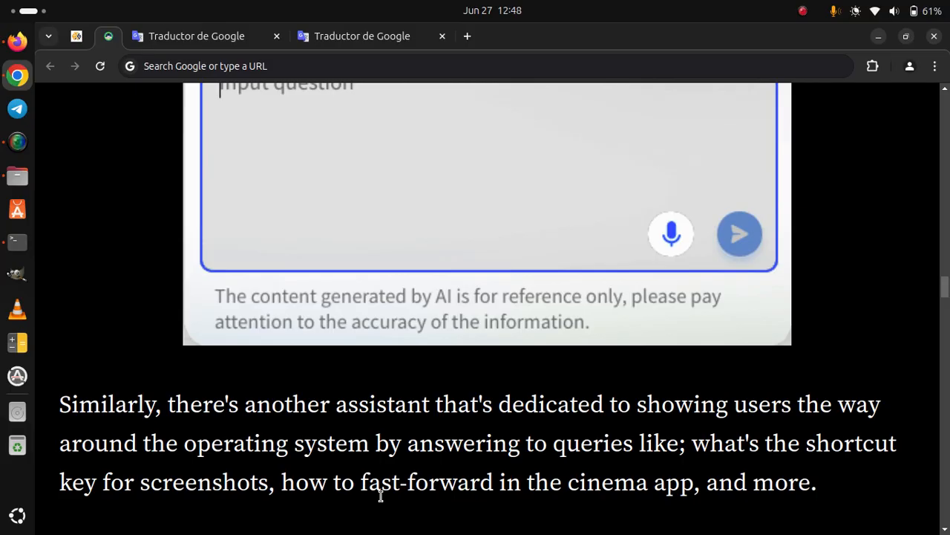
mouse_move(303, 531)
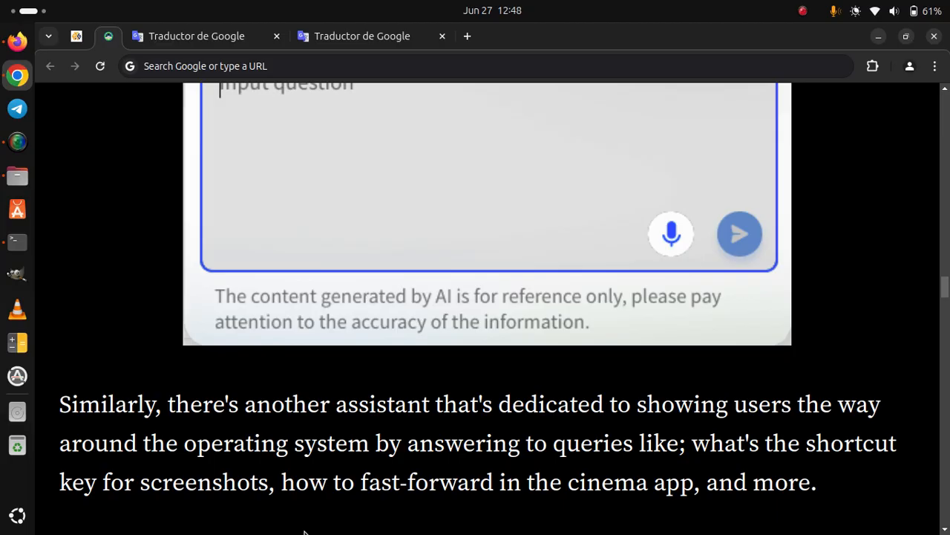
scroll("down", 3)
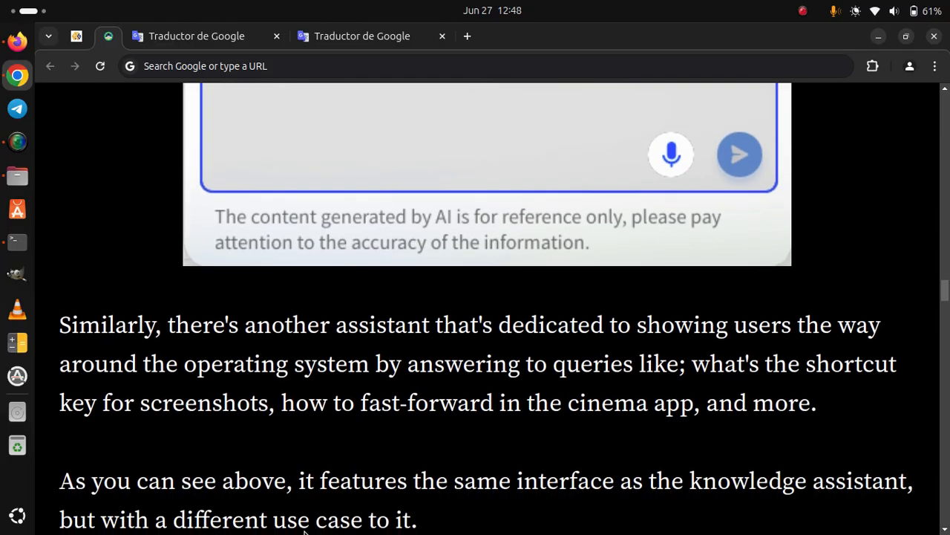
scroll("down", 3)
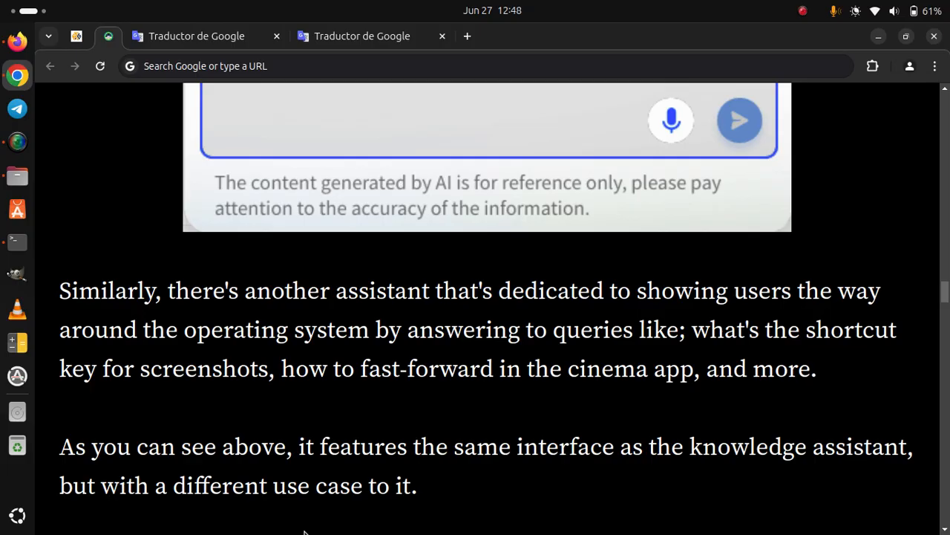
scroll("down", 3)
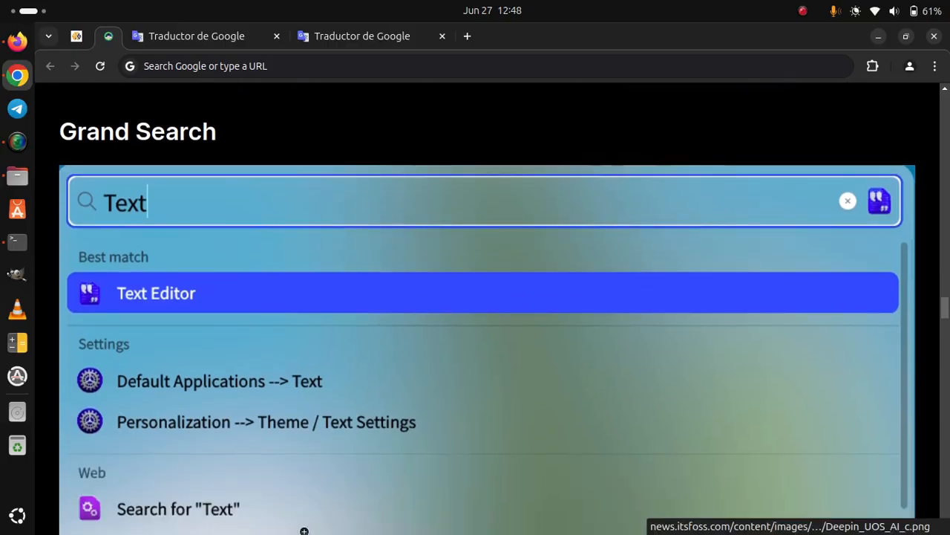
scroll("down", 3)
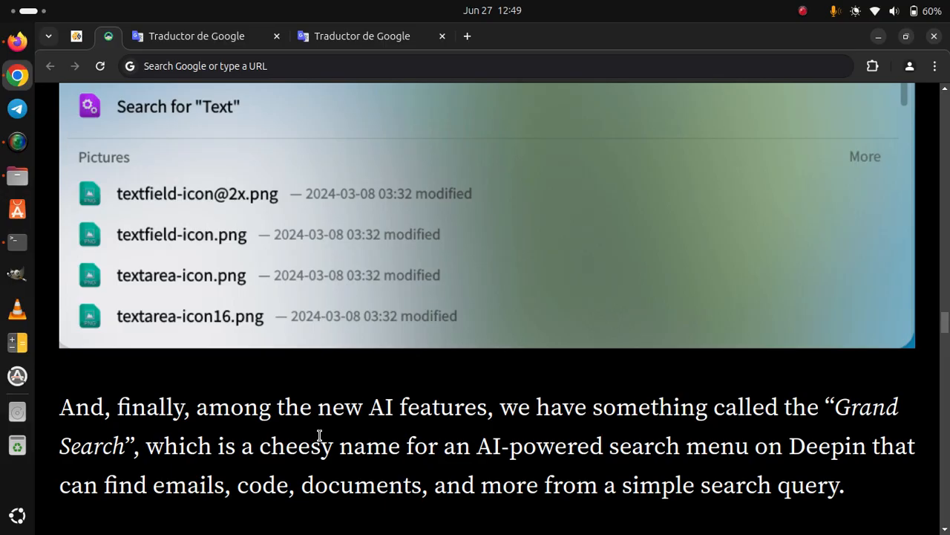
scroll("down", 3)
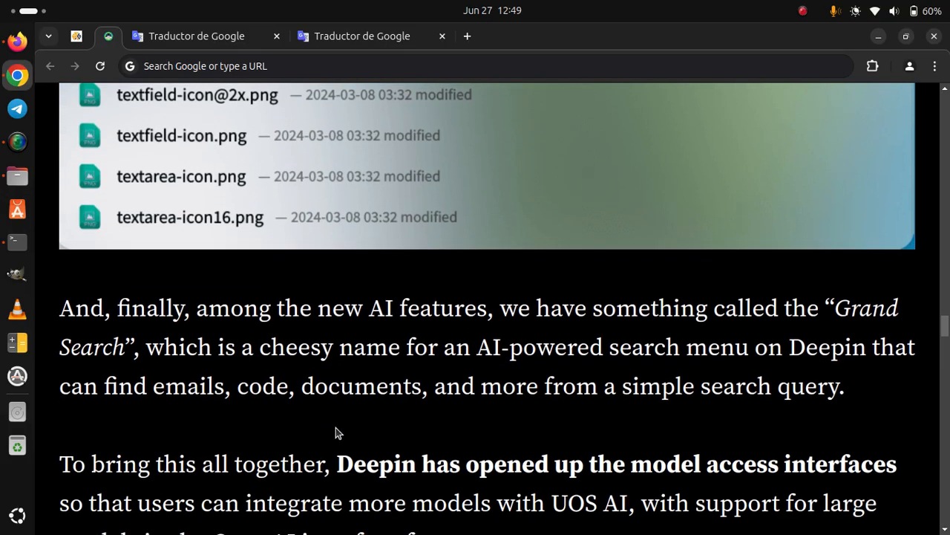
mouse_move(357, 428)
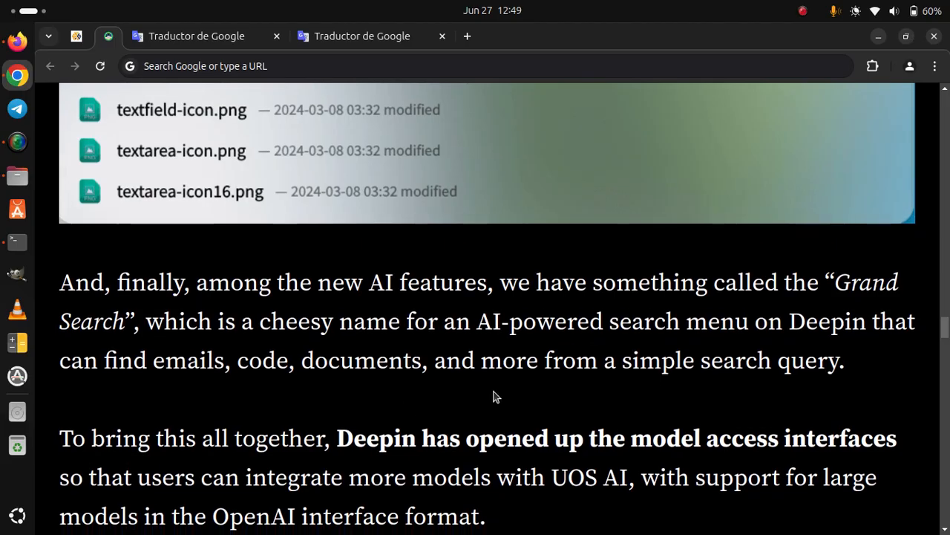
scroll("down", 3)
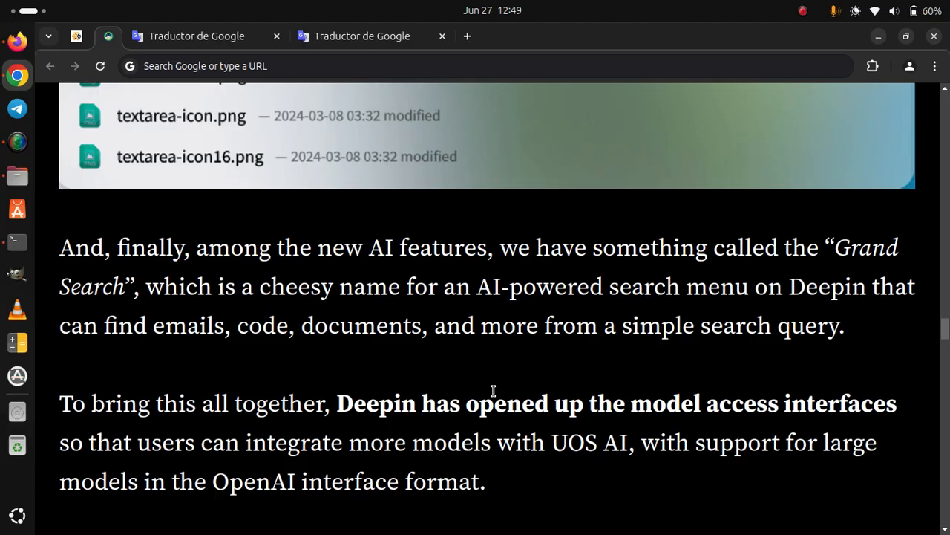
scroll("down", 3)
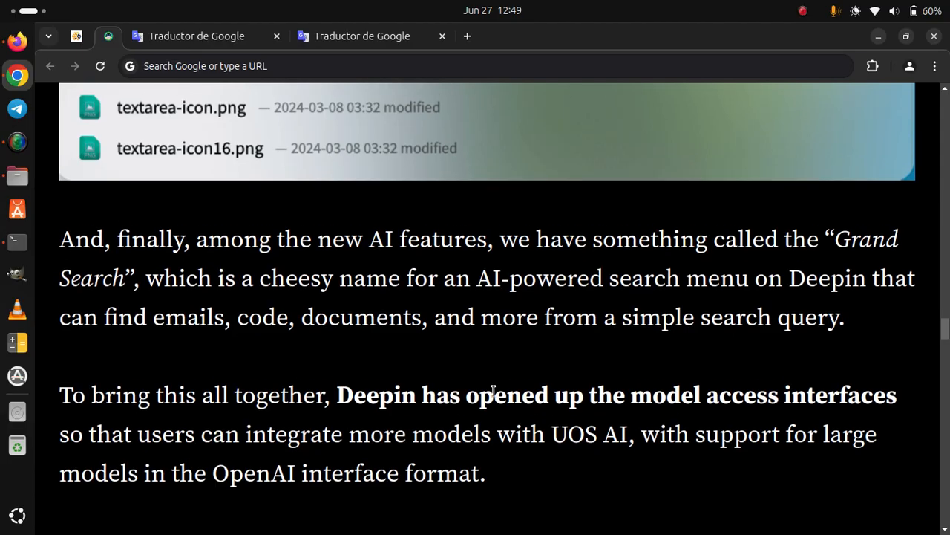
scroll("down", 3)
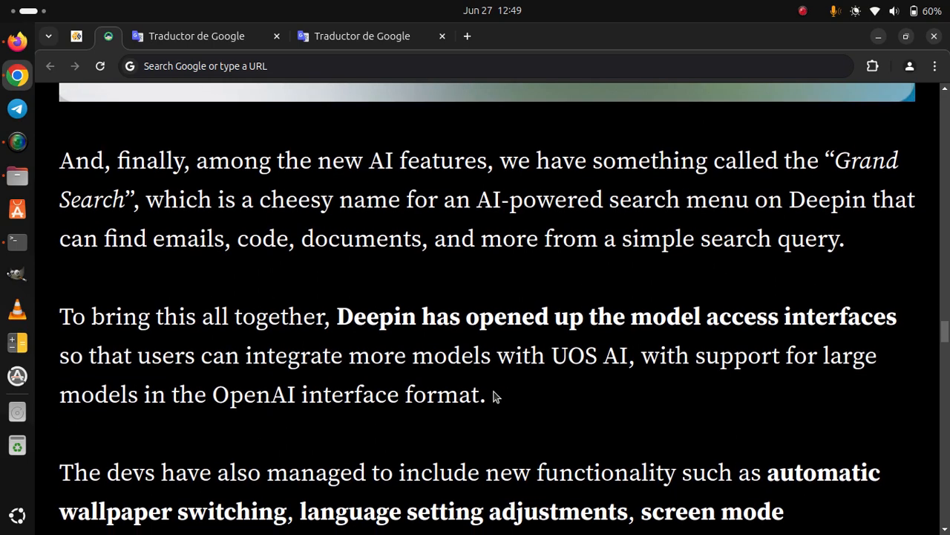
scroll("down", 3)
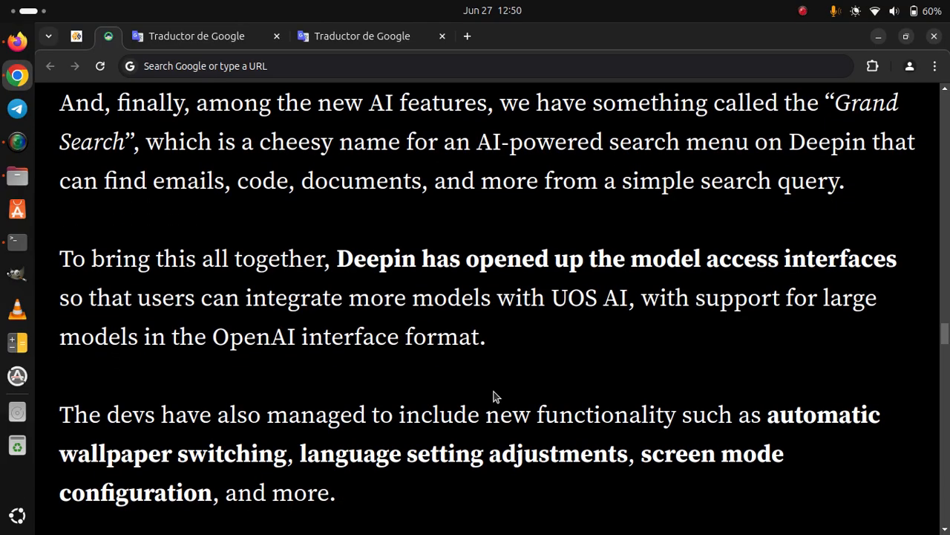
scroll("down", 3)
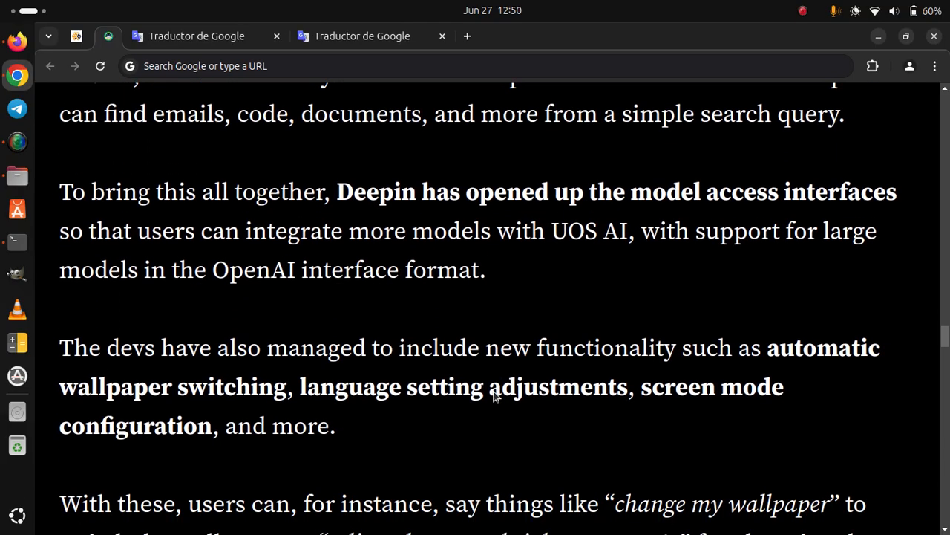
scroll("down", 3)
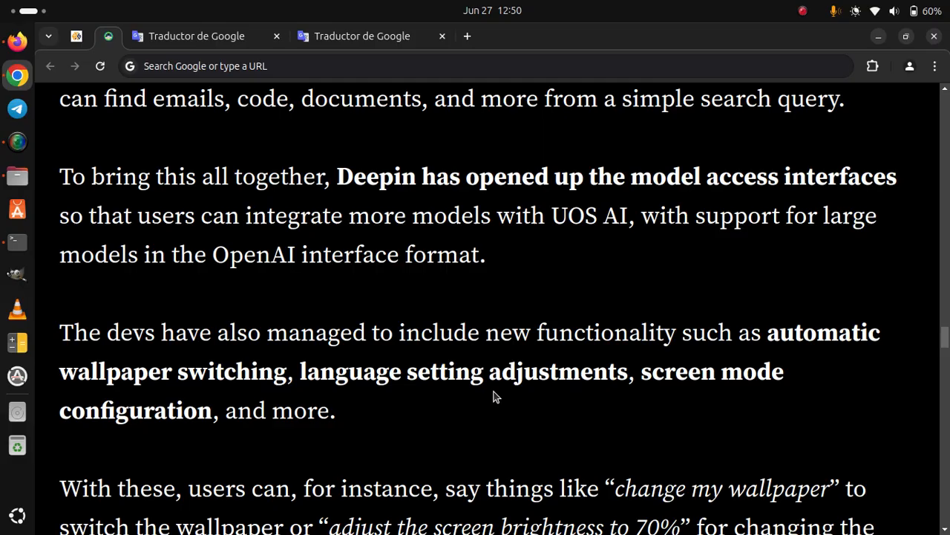
scroll("down", 3)
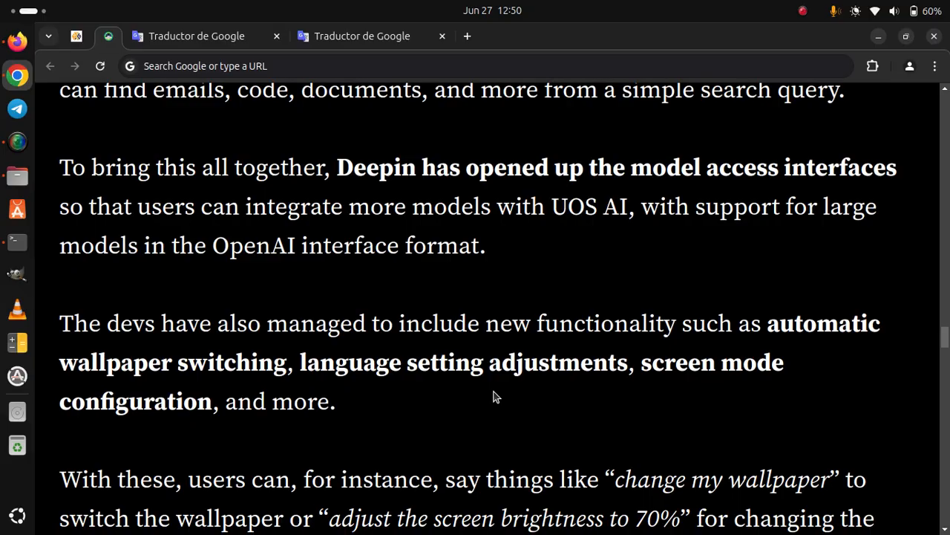
scroll("down", 3)
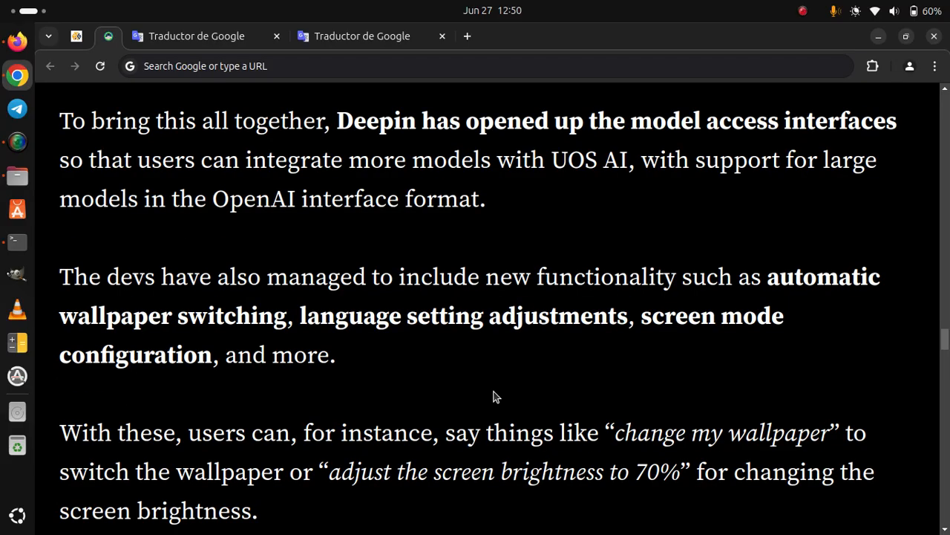
scroll("down", 3)
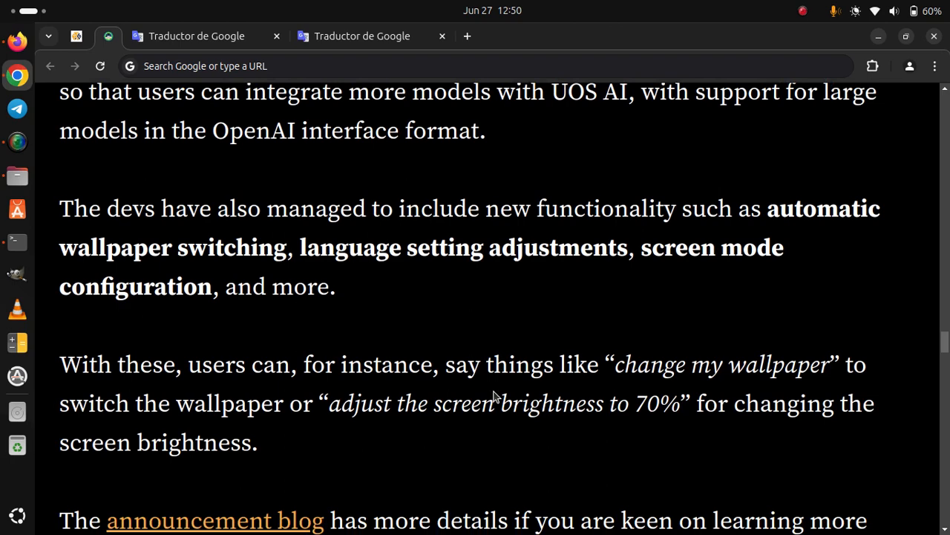
scroll("down", 3)
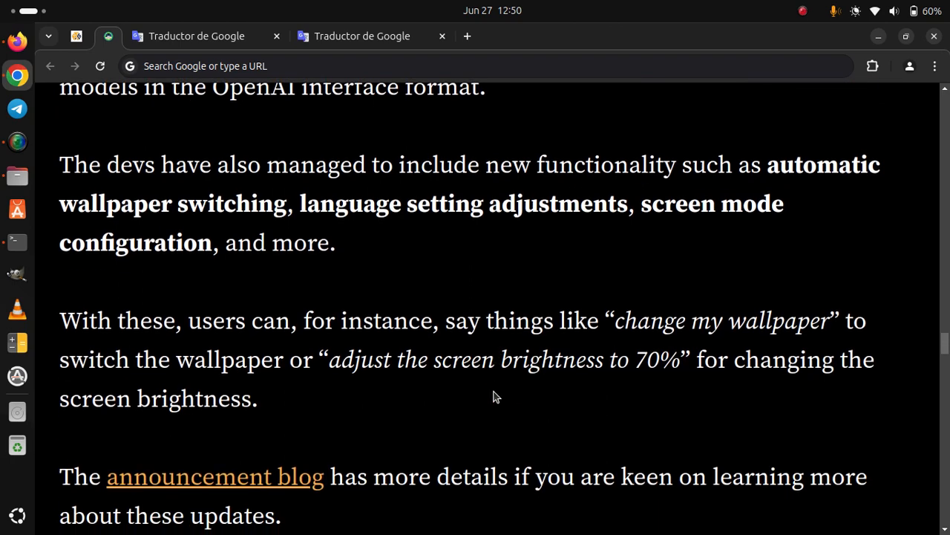
scroll("down", 3)
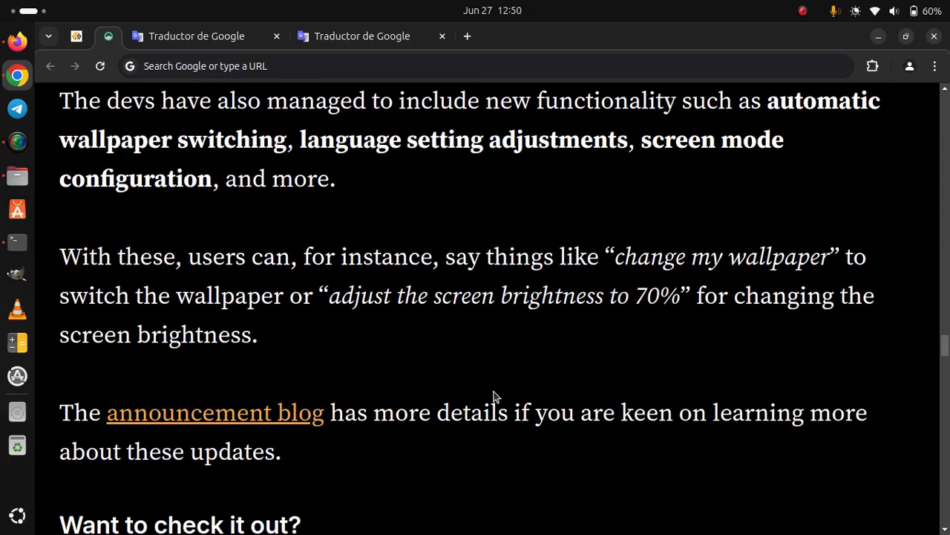
scroll("down", 3)
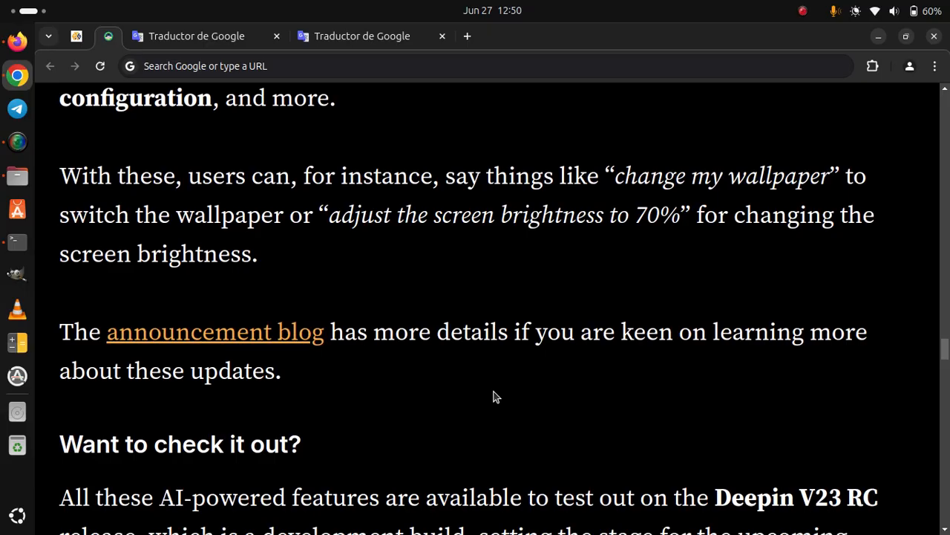
scroll("down", 3)
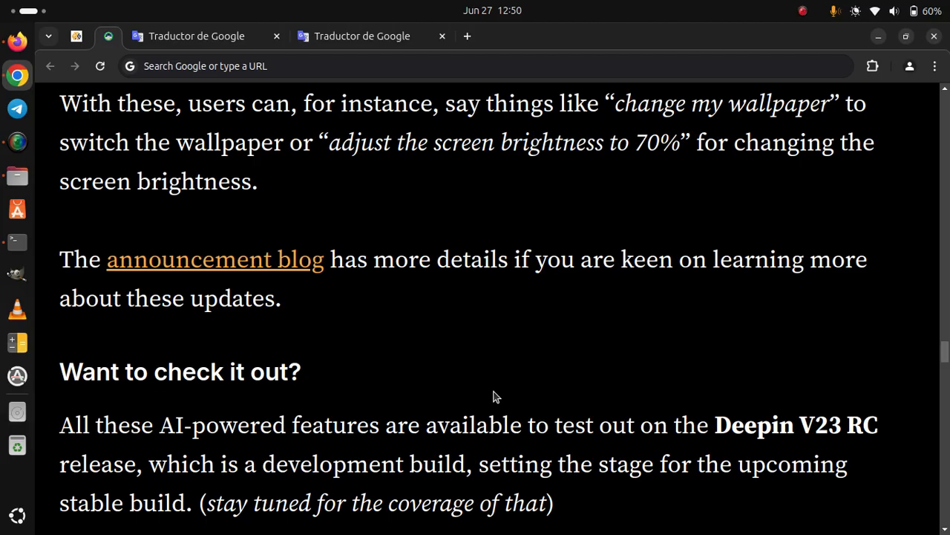
scroll("down", 3)
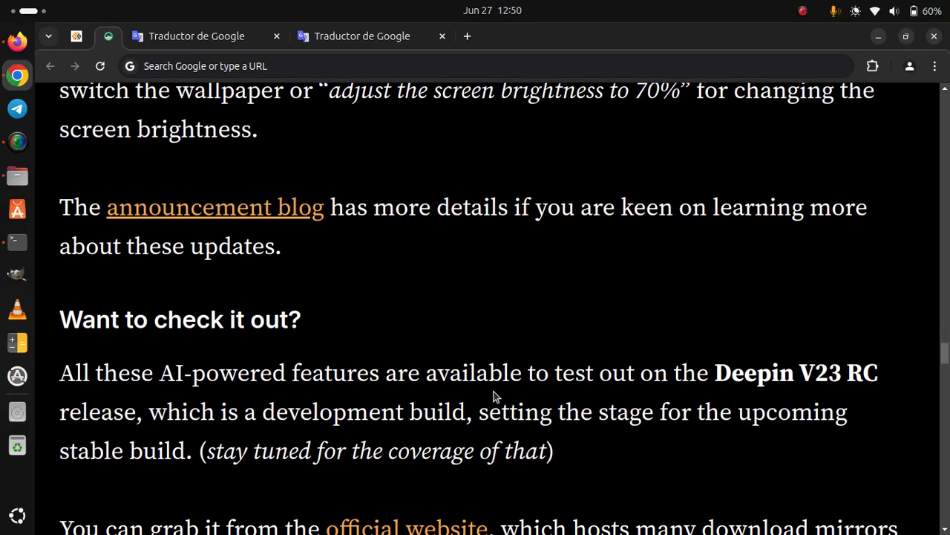
scroll("down", 3)
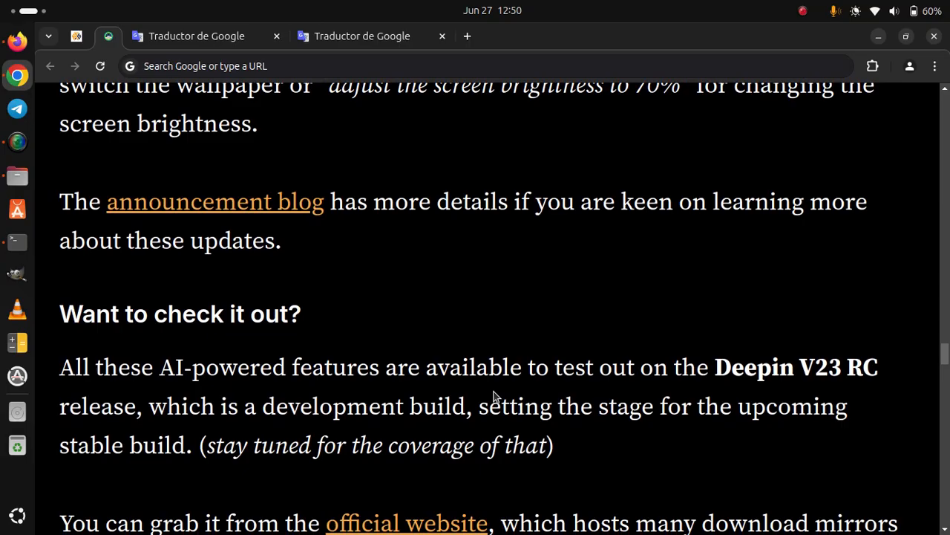
scroll("down", 3)
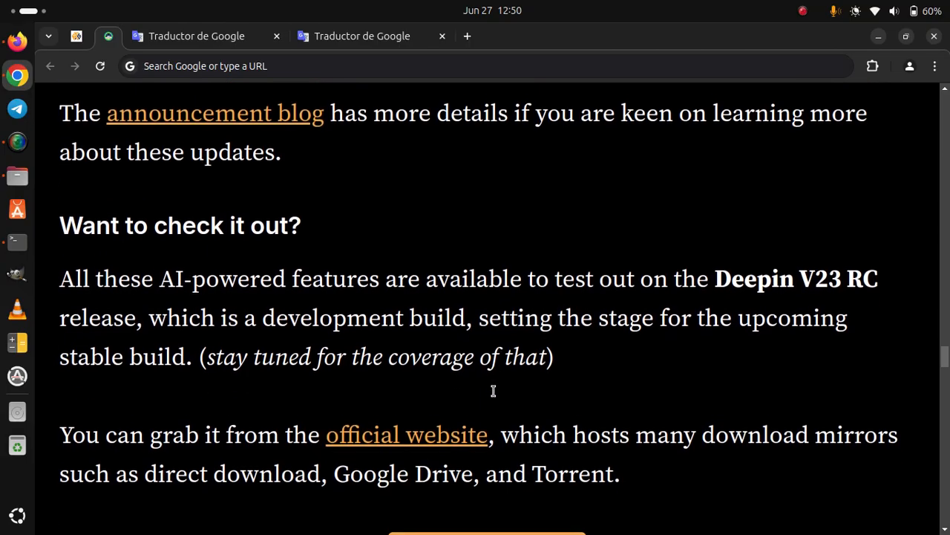
scroll("down", 3)
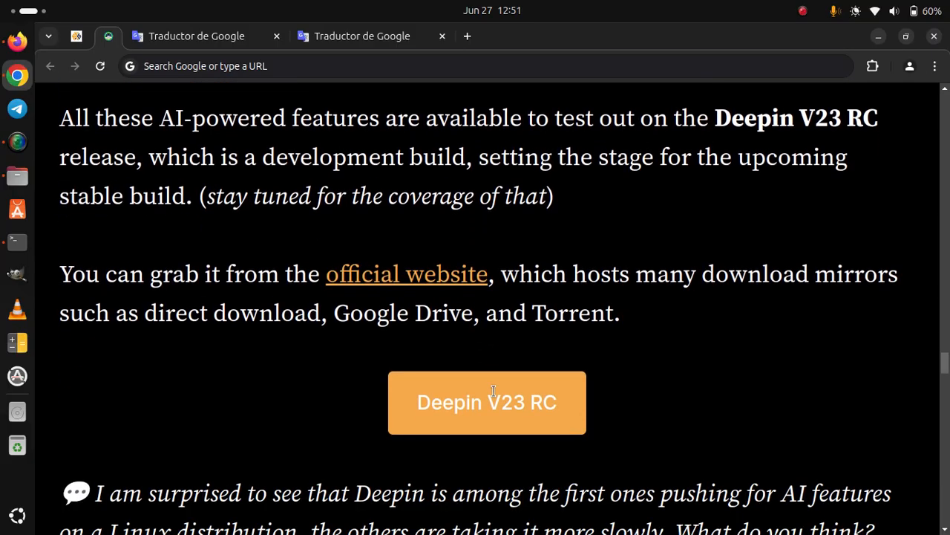